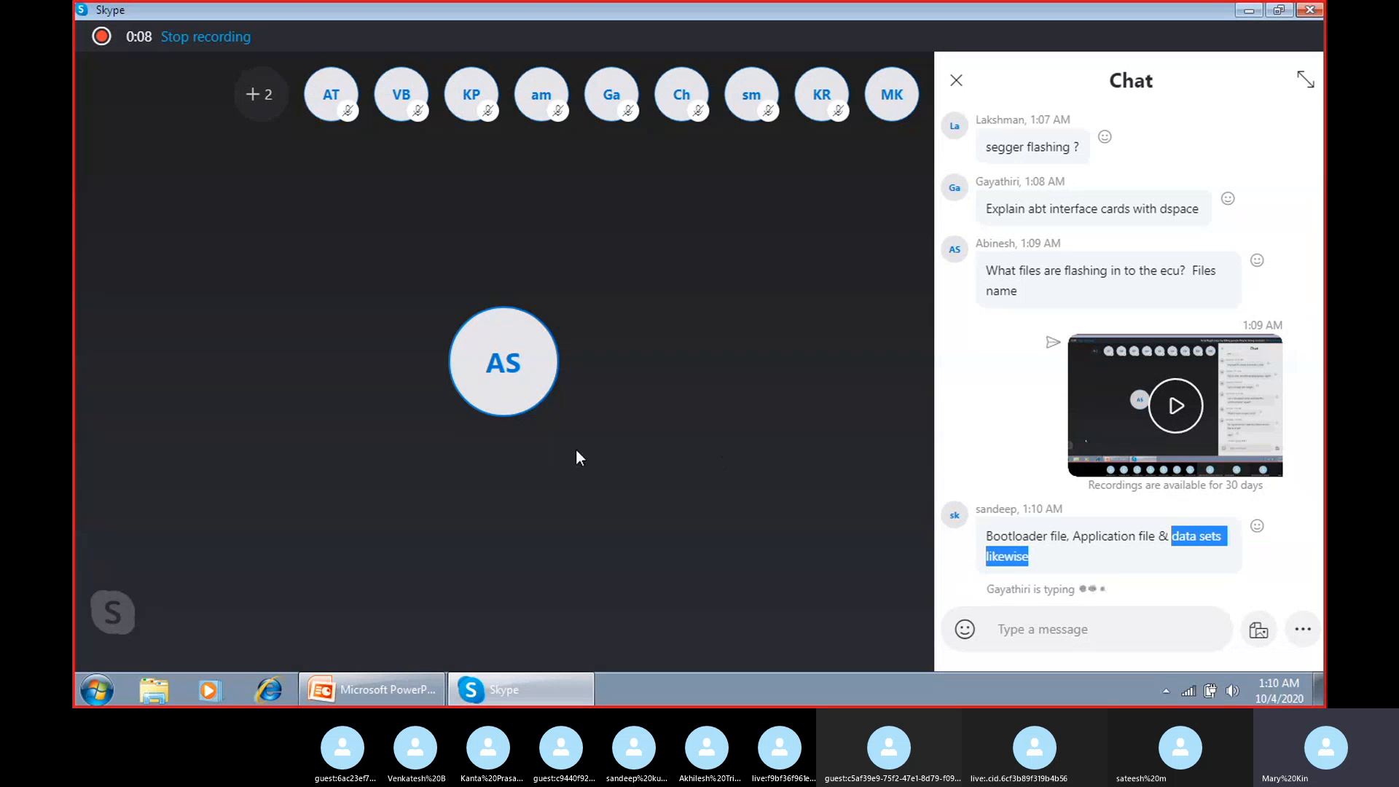
mouse_move(461, 455)
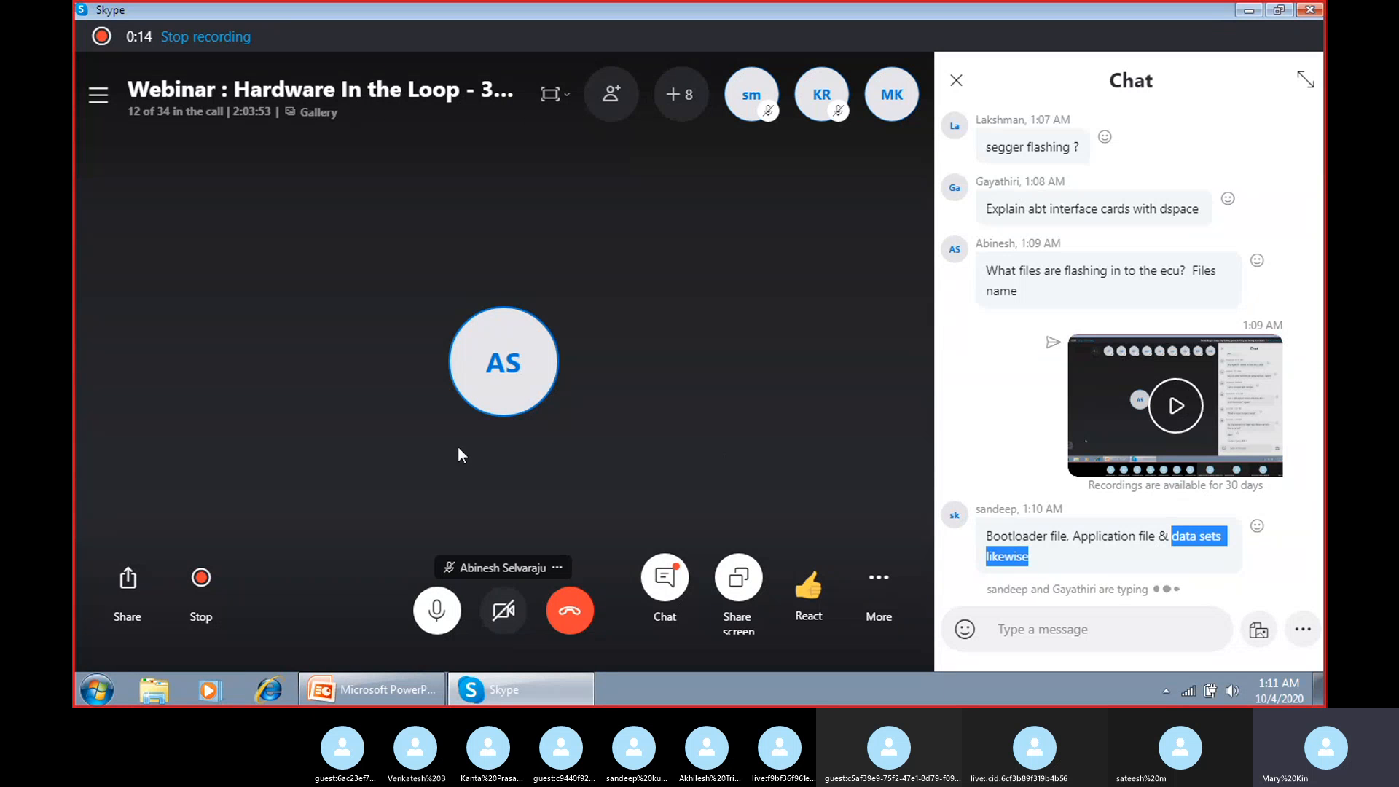
mouse_move(930, 434)
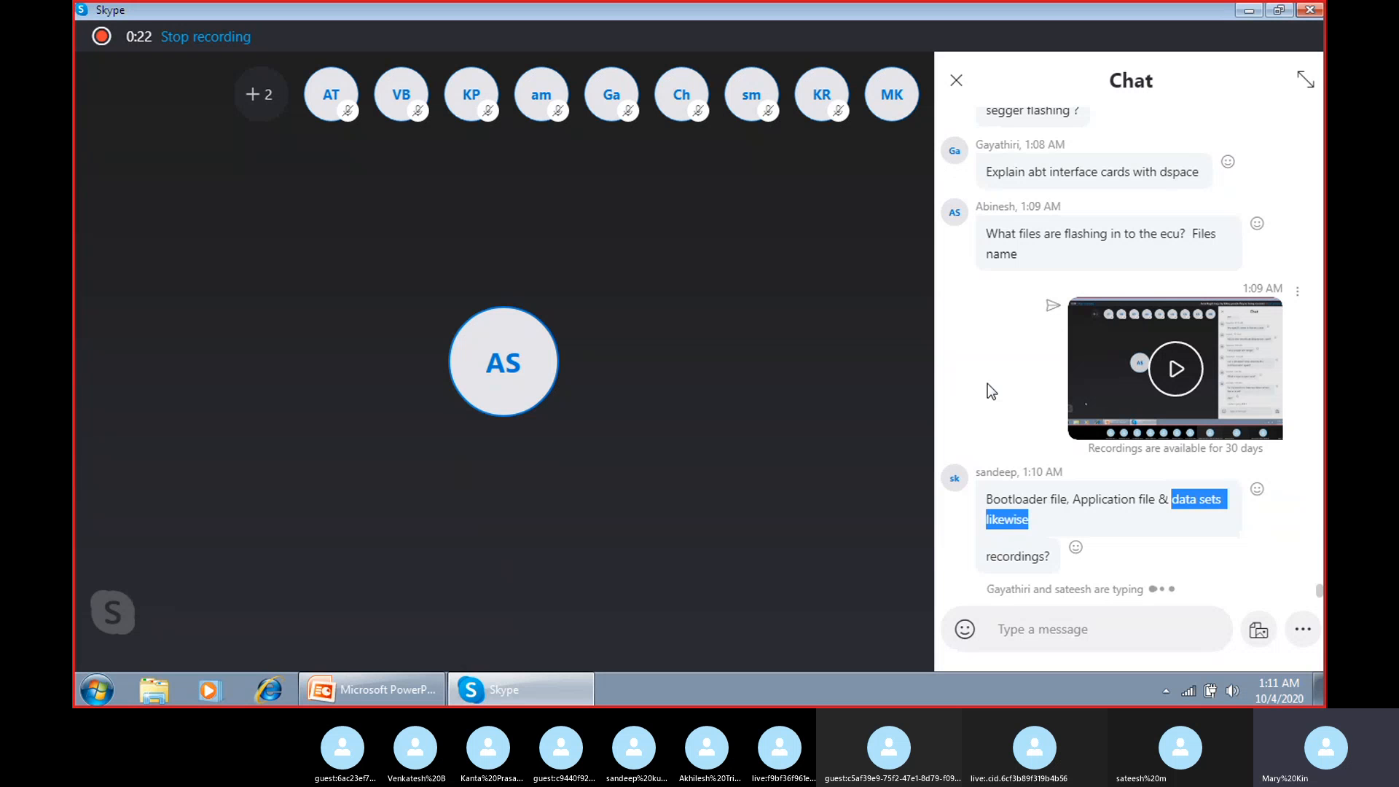
mouse_move(977, 391)
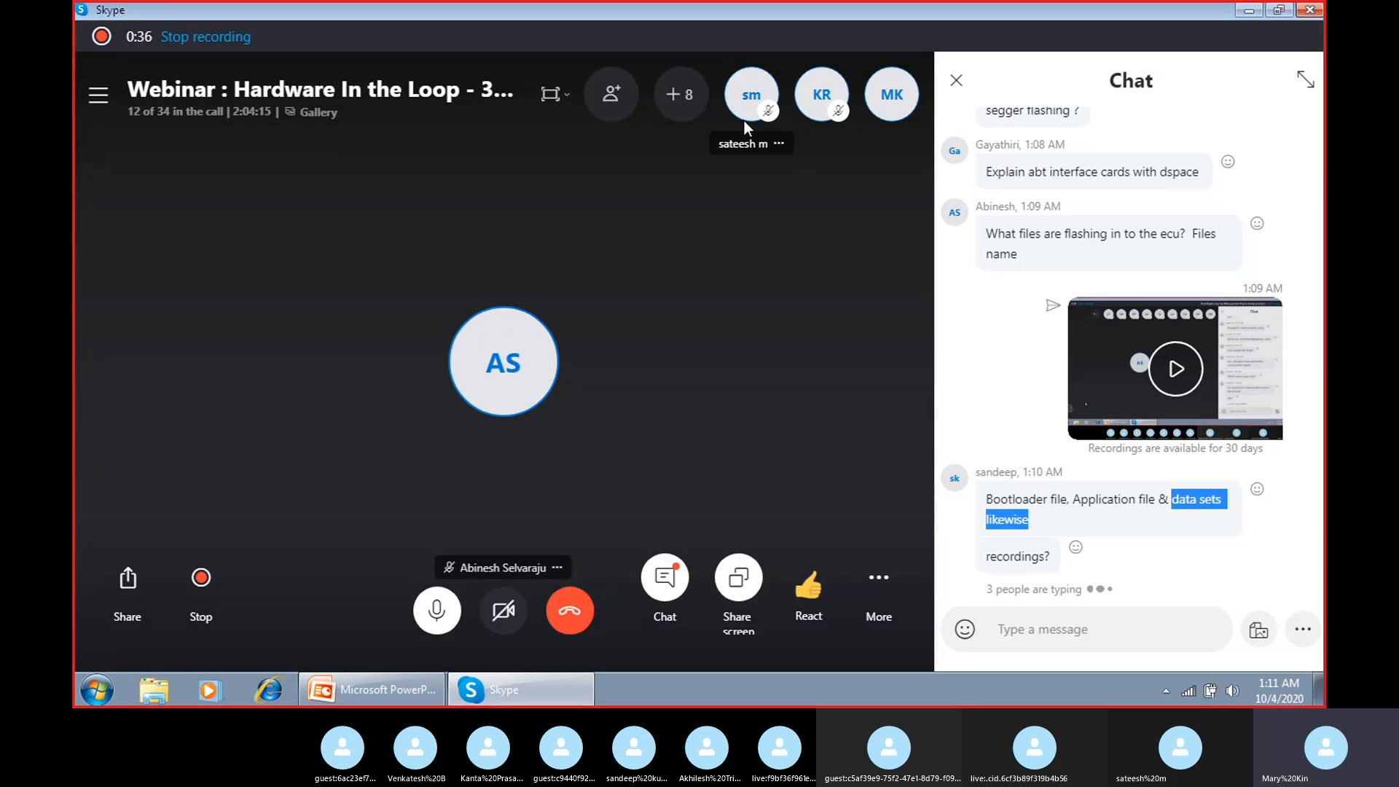
- Click in the Chat panel to reach the latest message asking for the PPT slides
click(750, 94)
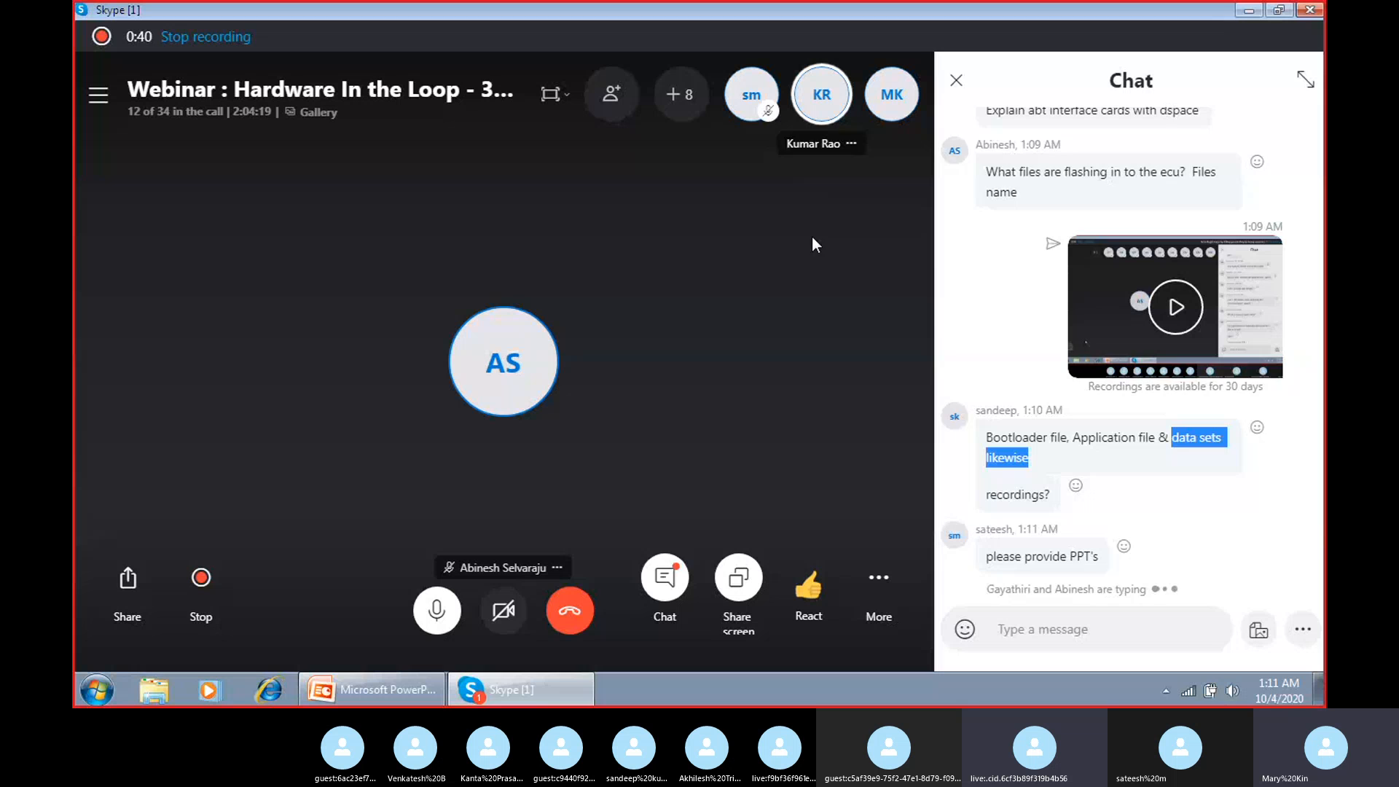
- Scroll the chat down to newer messages ending with 'but it is very expensive'
scroll(down, 3)
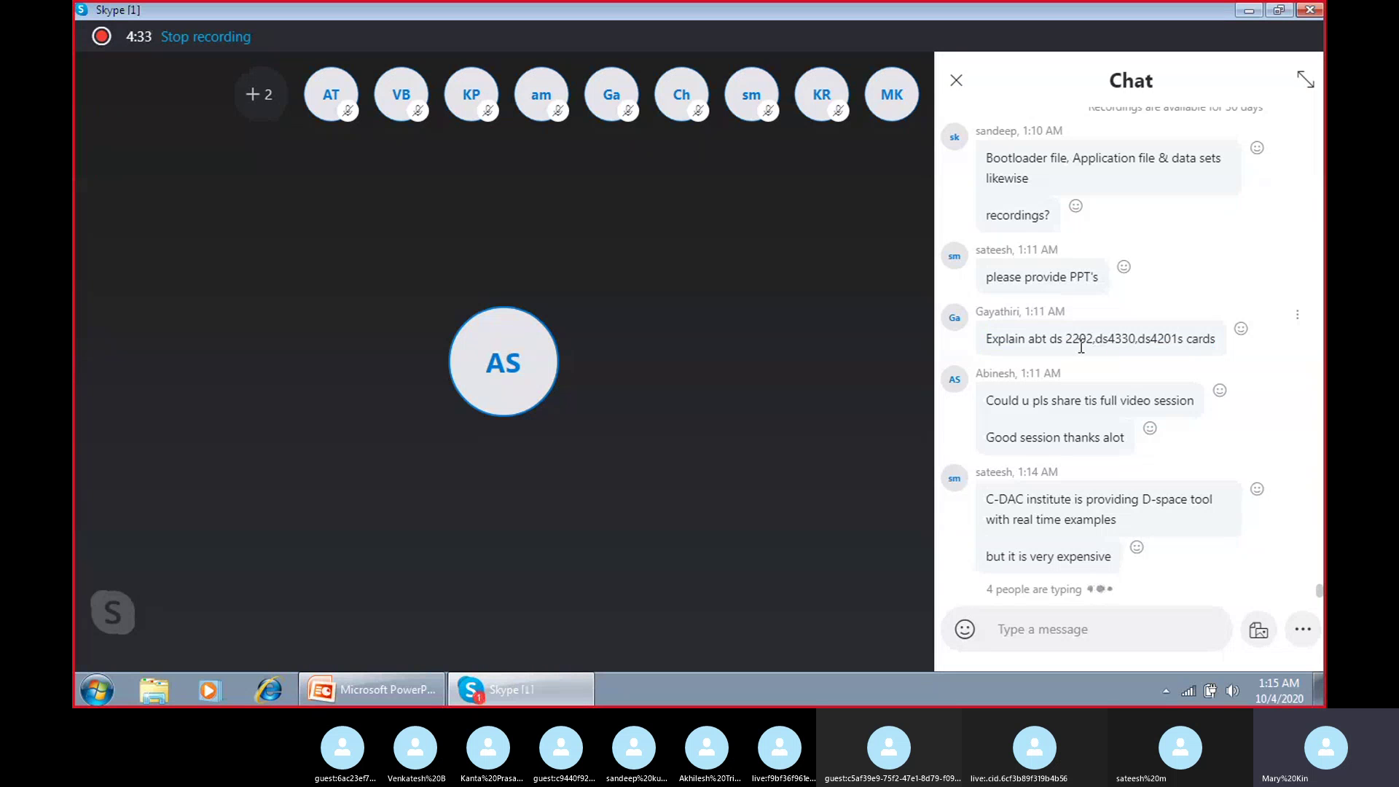
- Scroll the chat up and back down to the 'Good instructive information' feedback
scroll(down, 3)
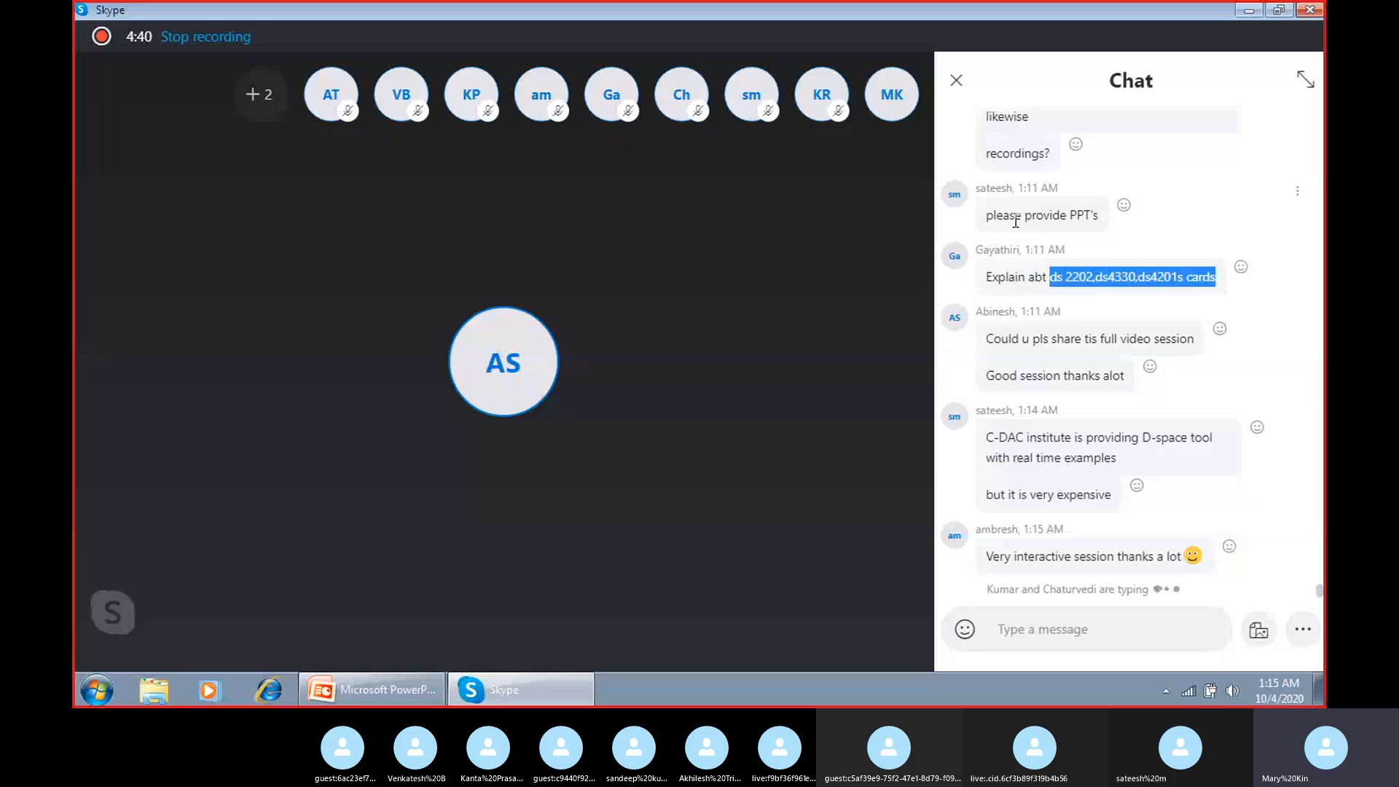
scroll(up, 3)
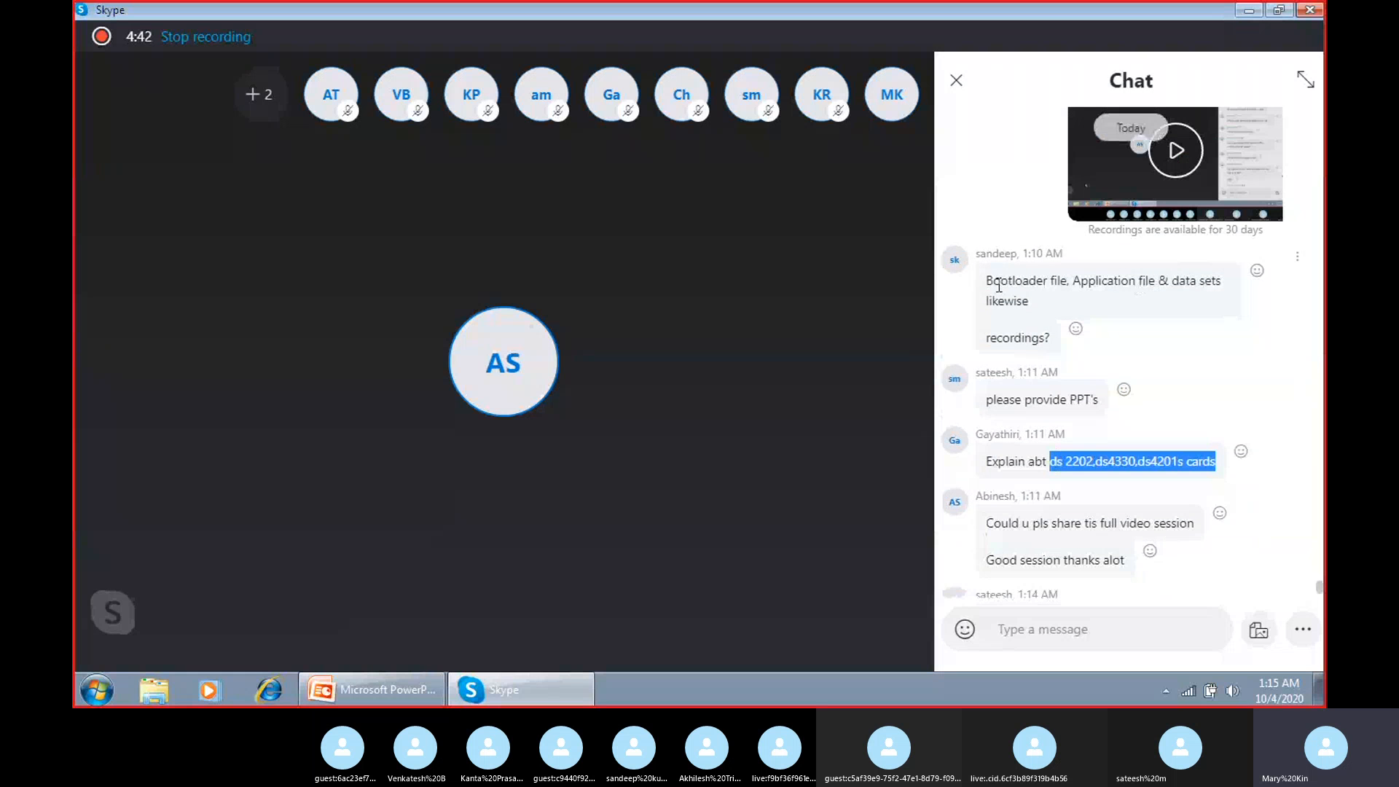
scroll(down, 3)
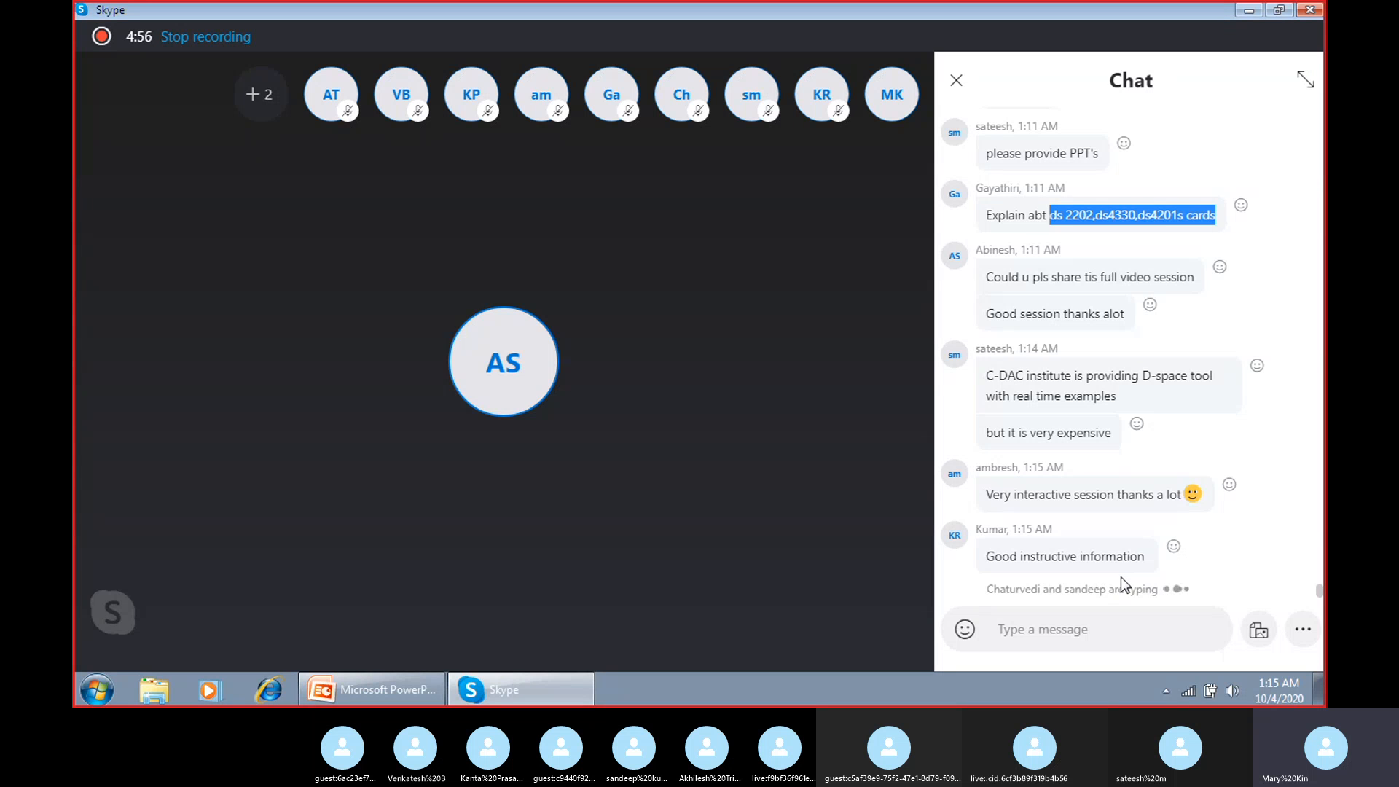
- Scroll down to the CDAC details request and the plea for future sessions
scroll(down, 3)
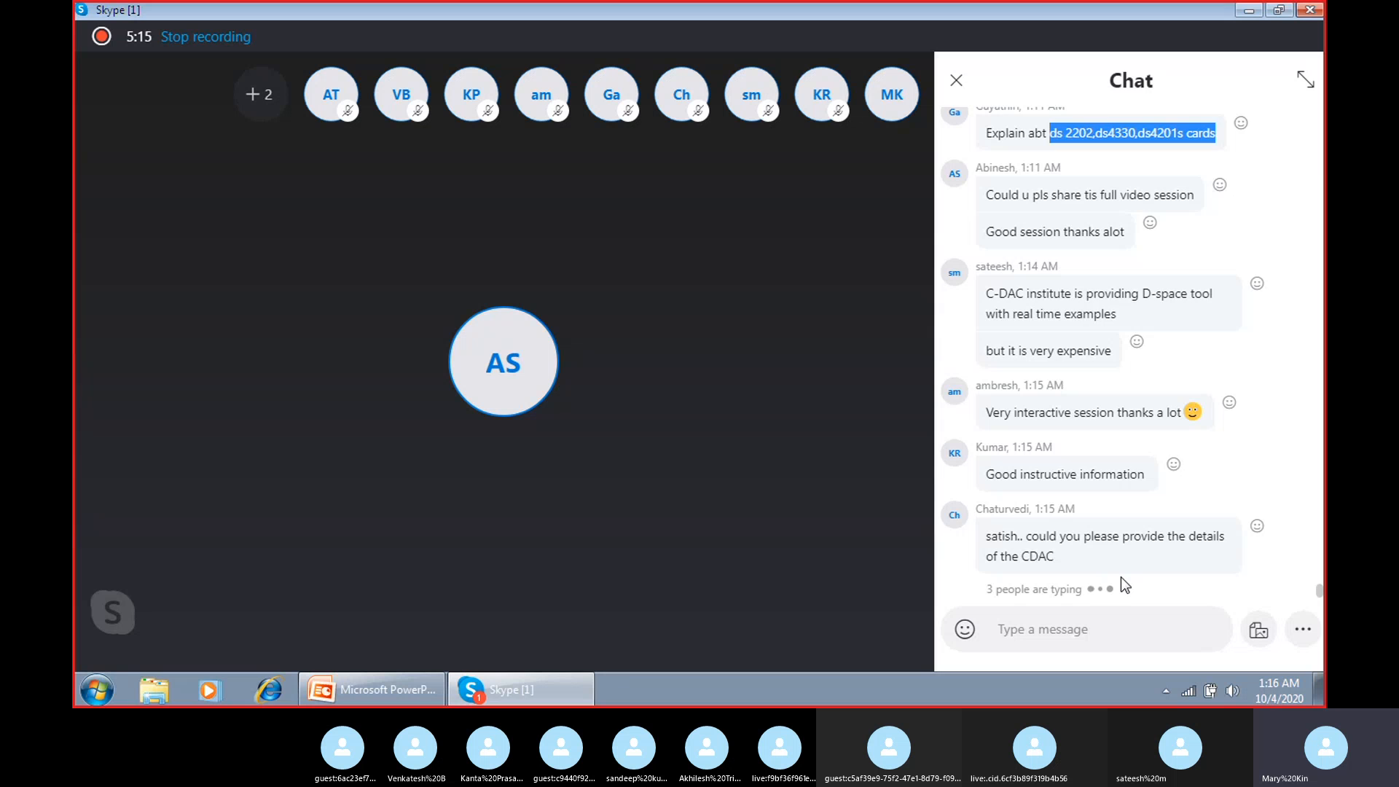
scroll(down, 3)
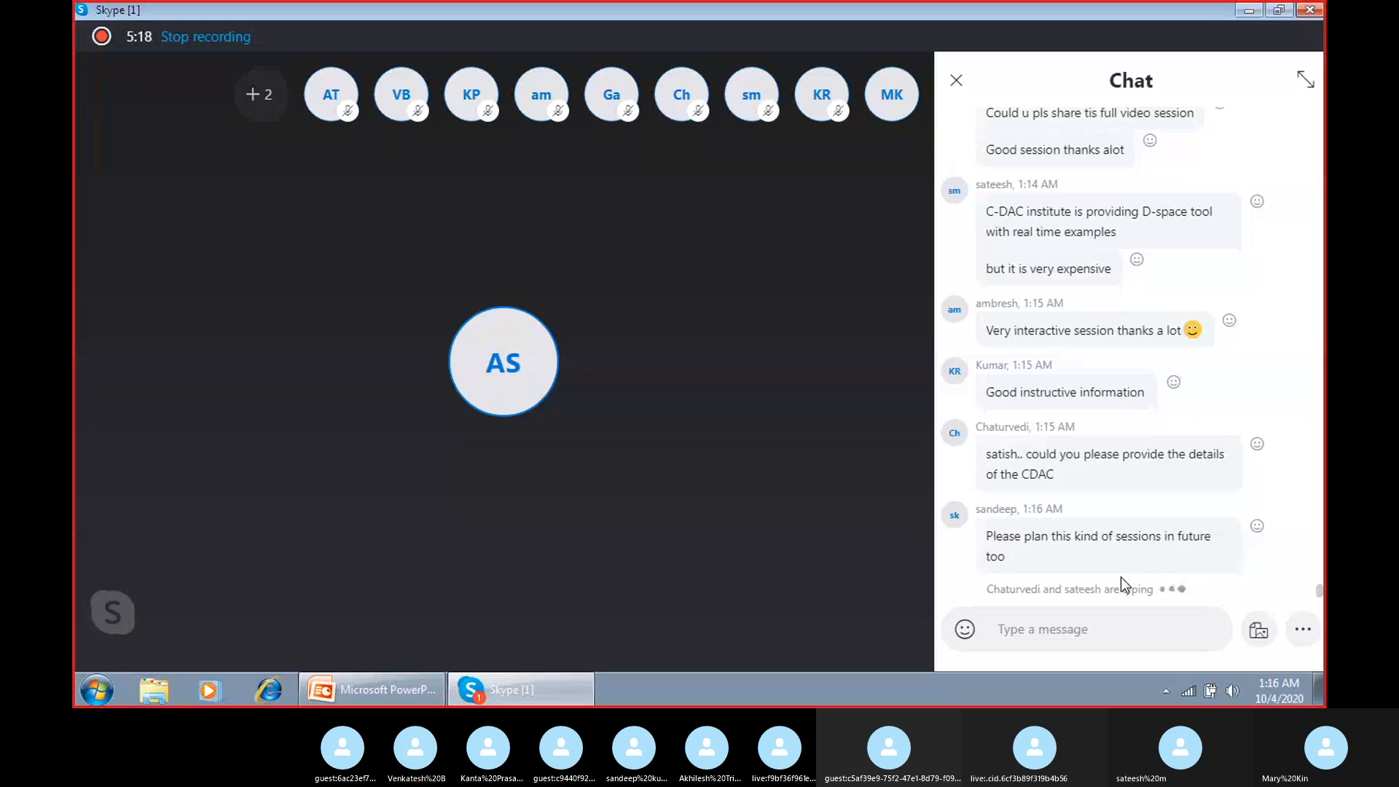